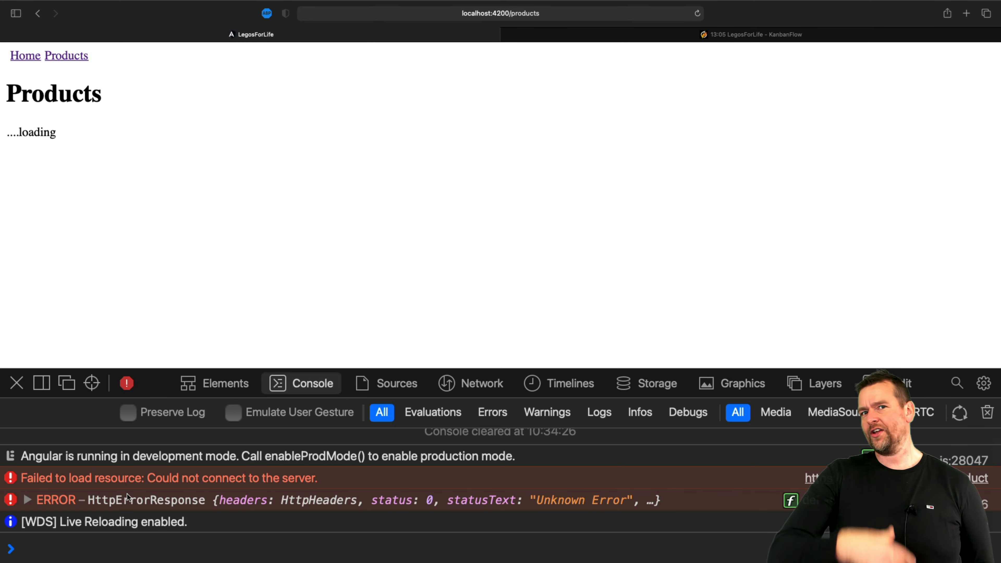
mouse_move(217, 511)
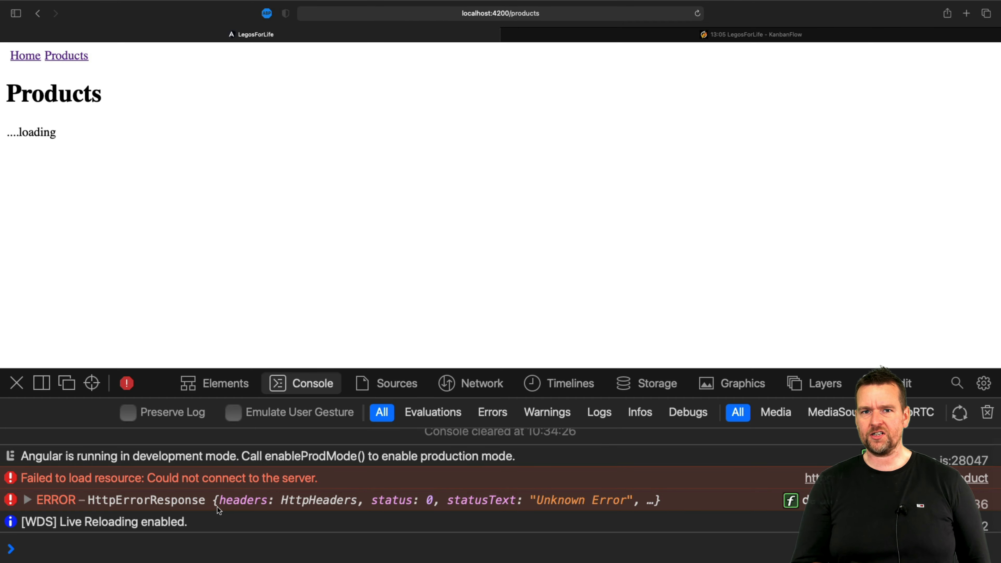
mouse_move(406, 166)
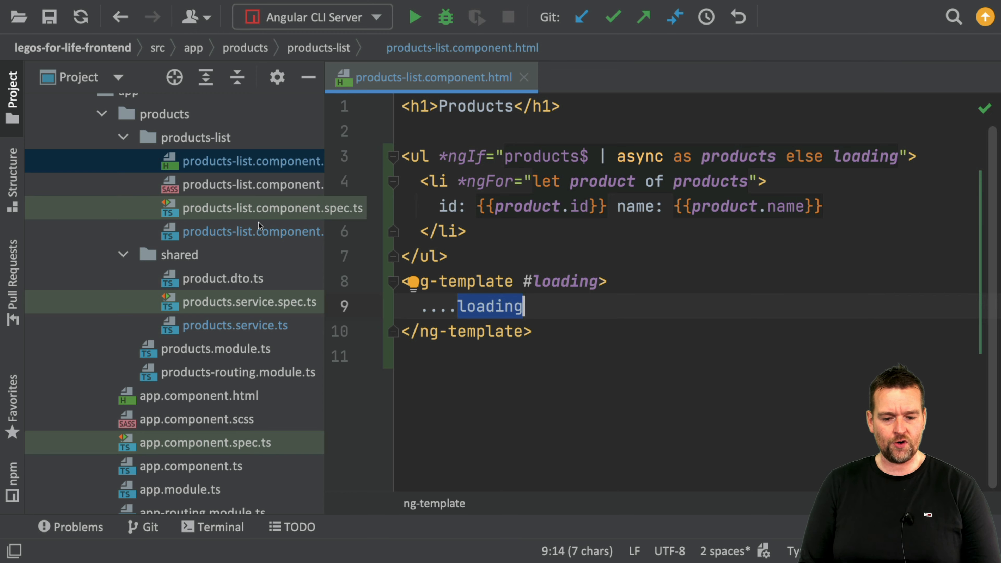
In products-list.component.ts, append .pipe(catchError(err => ...)) to the getAll() call.
left_click(253, 232)
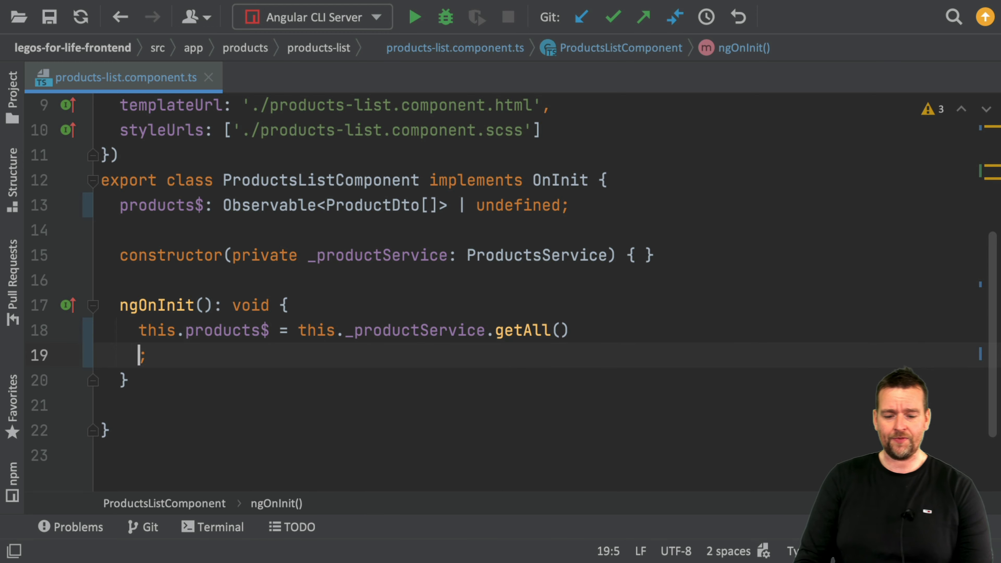
type(".pipe(")
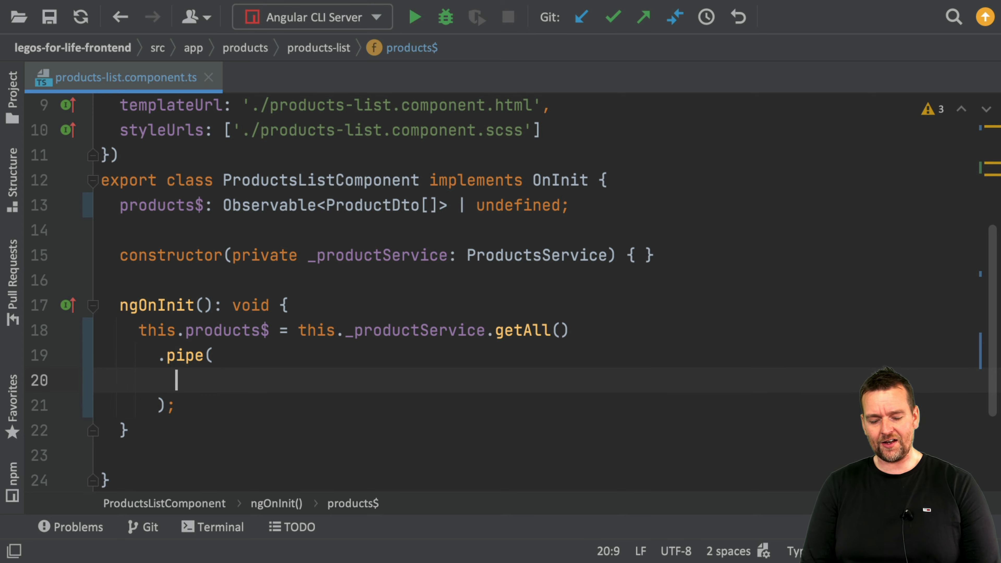
type("catchError")
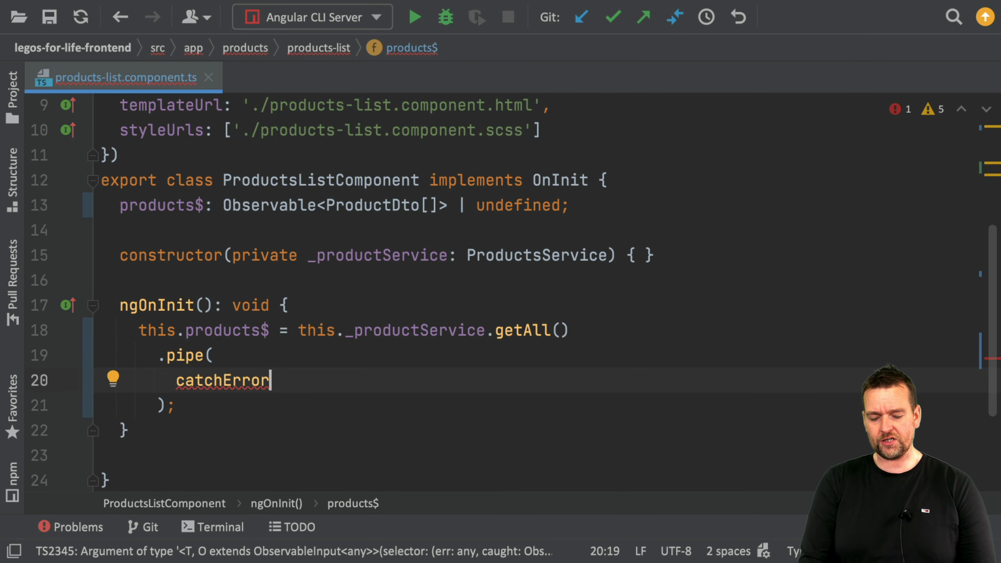
type("()")
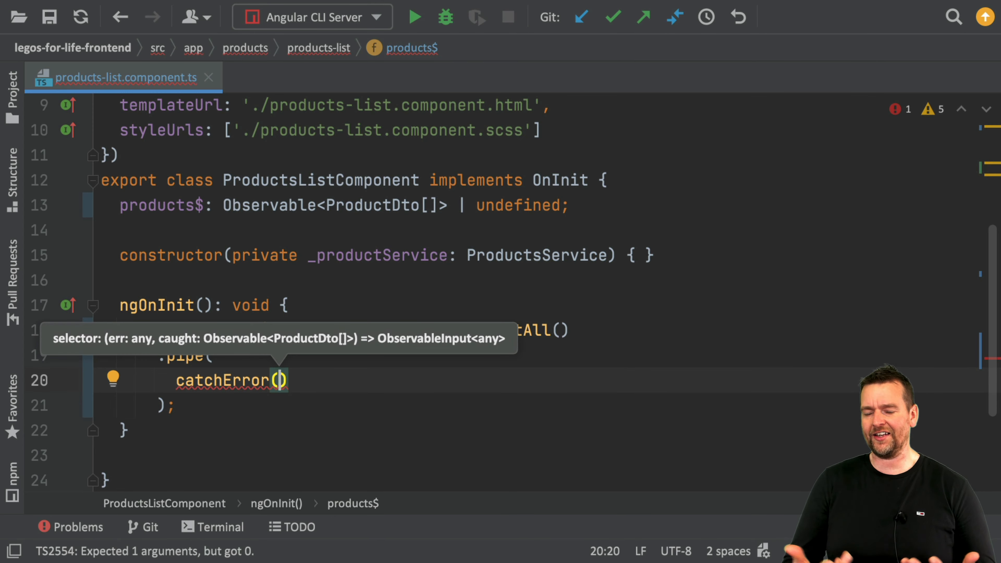
type("err => {")
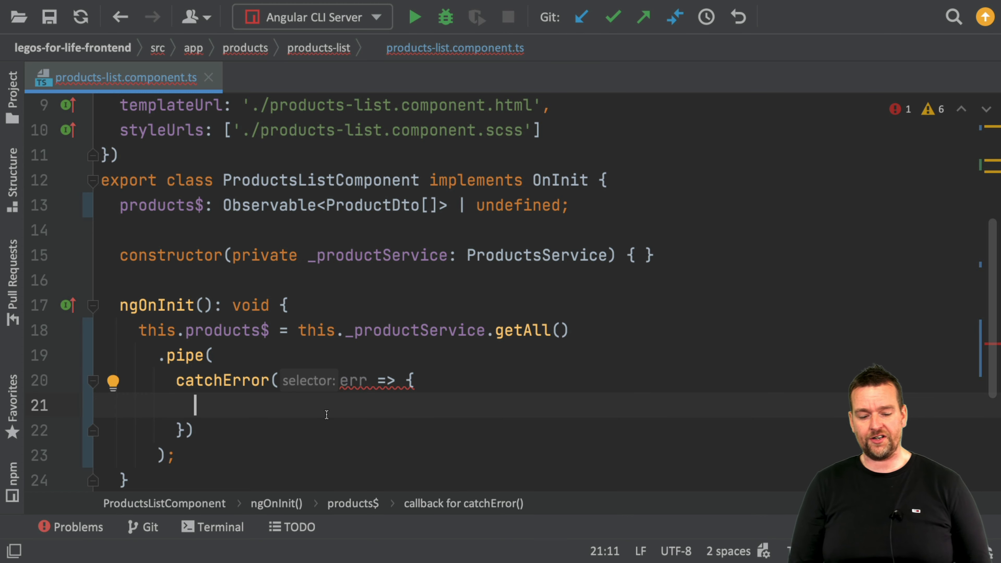
Inside catchError store the error in this.error and rethrow it with throw err.
type("this.error = err;")
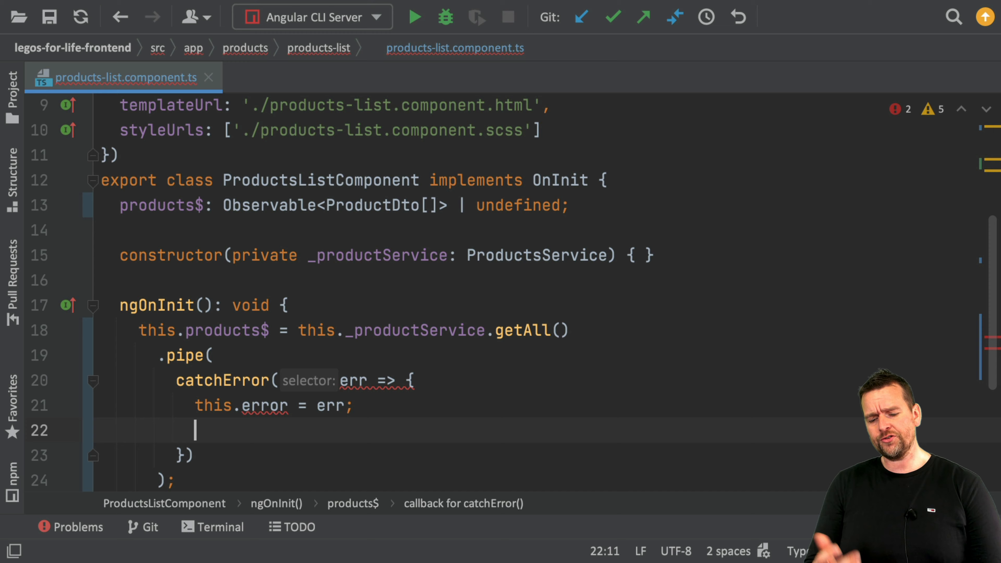
type("throw")
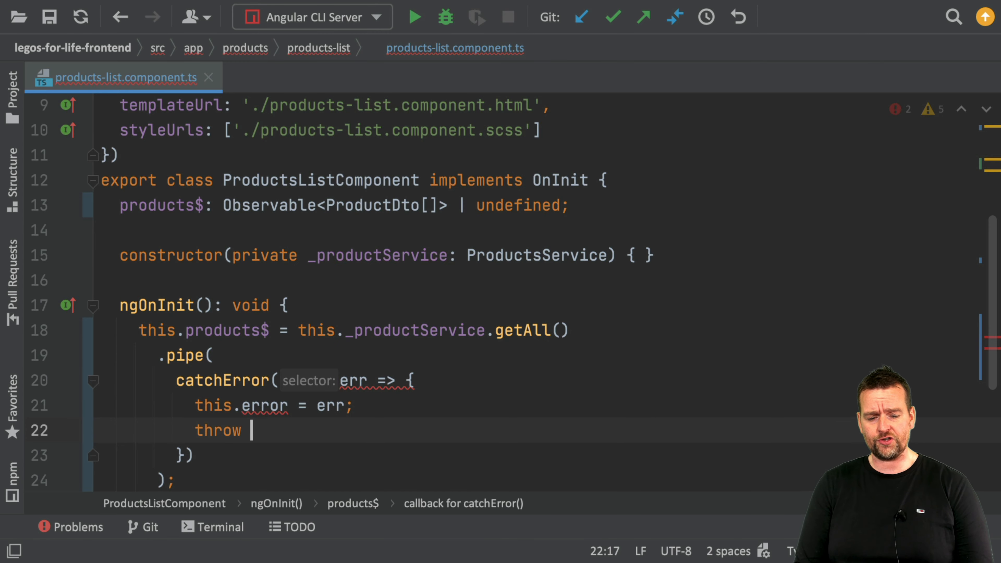
type("err;")
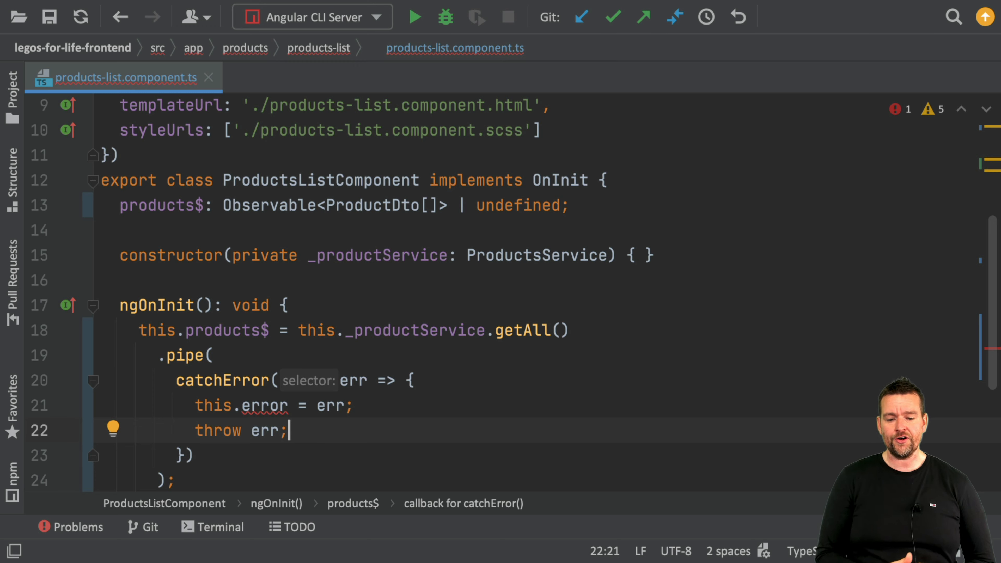
double_click(221, 380)
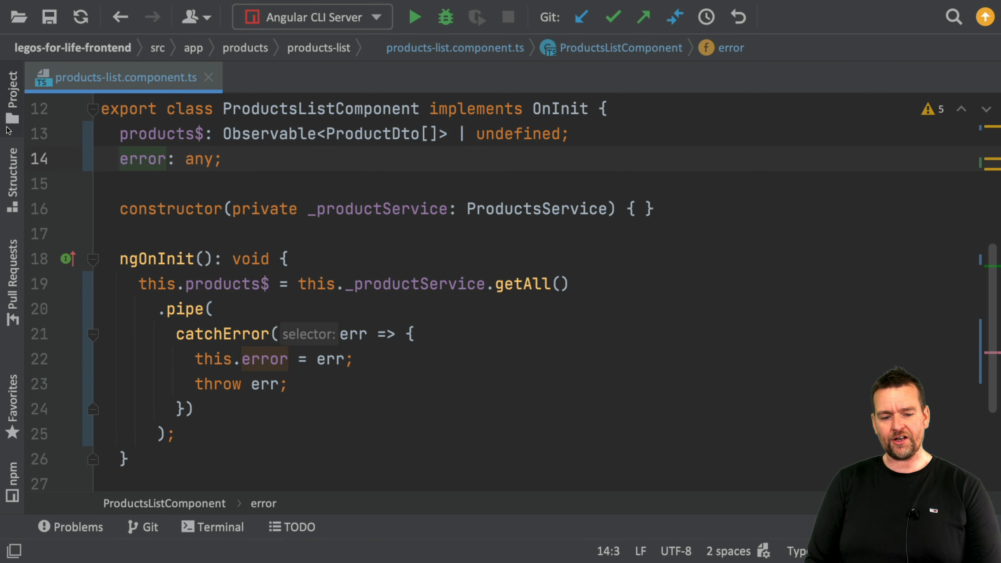
Add an {{error}} interpolation on a new line below the loading text in the HTML template.
left_click(10, 91)
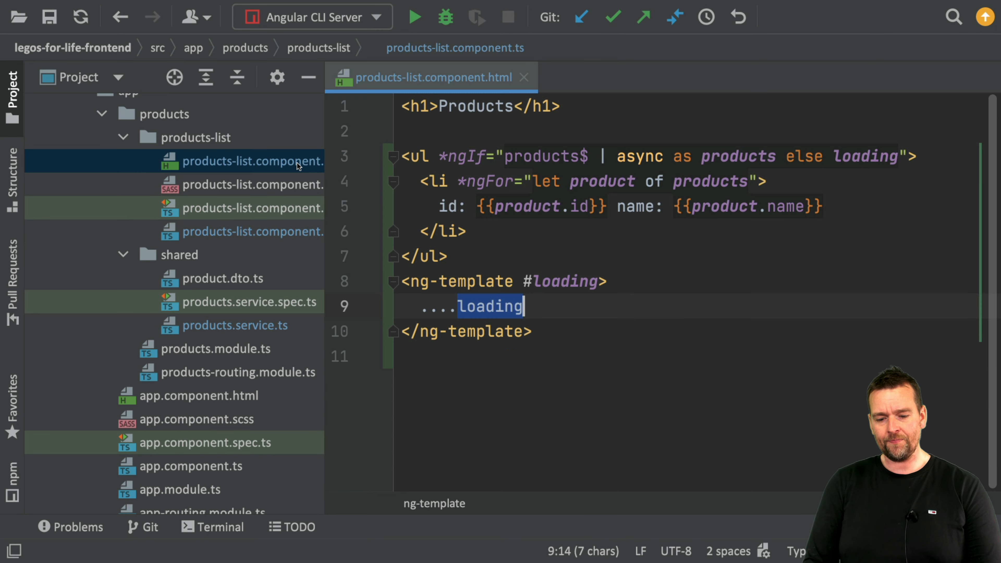
key("Enter")
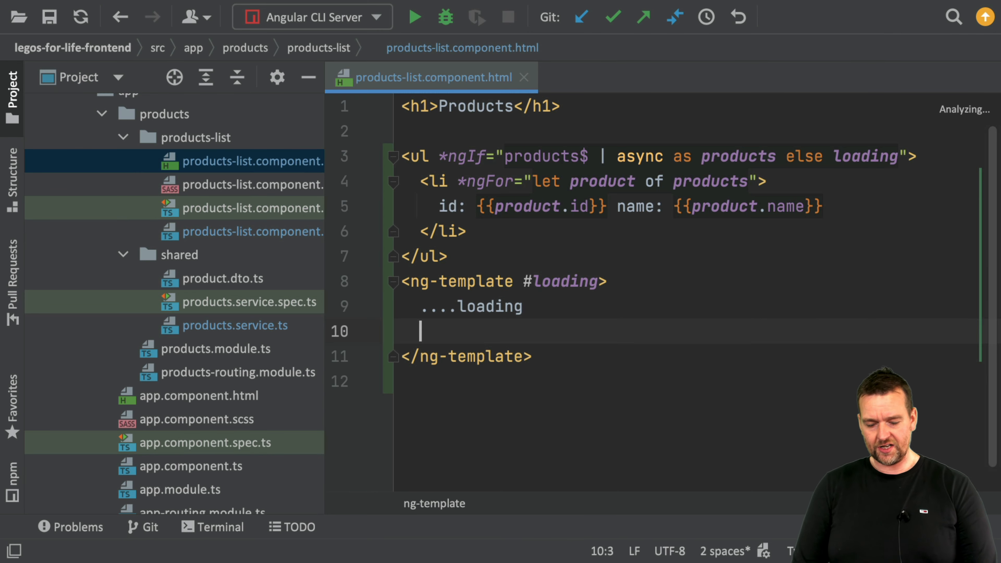
type("{{e")
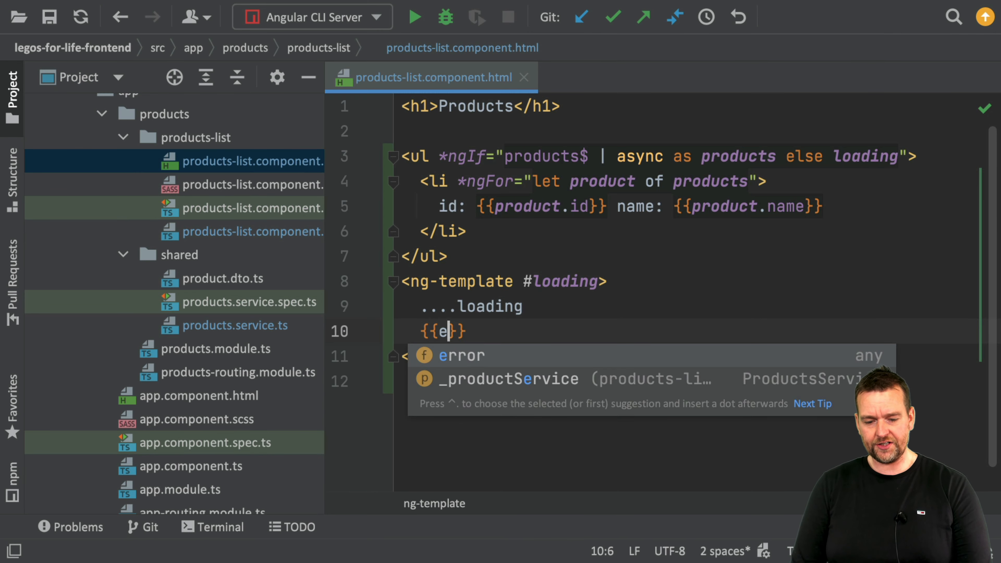
key("Tab")
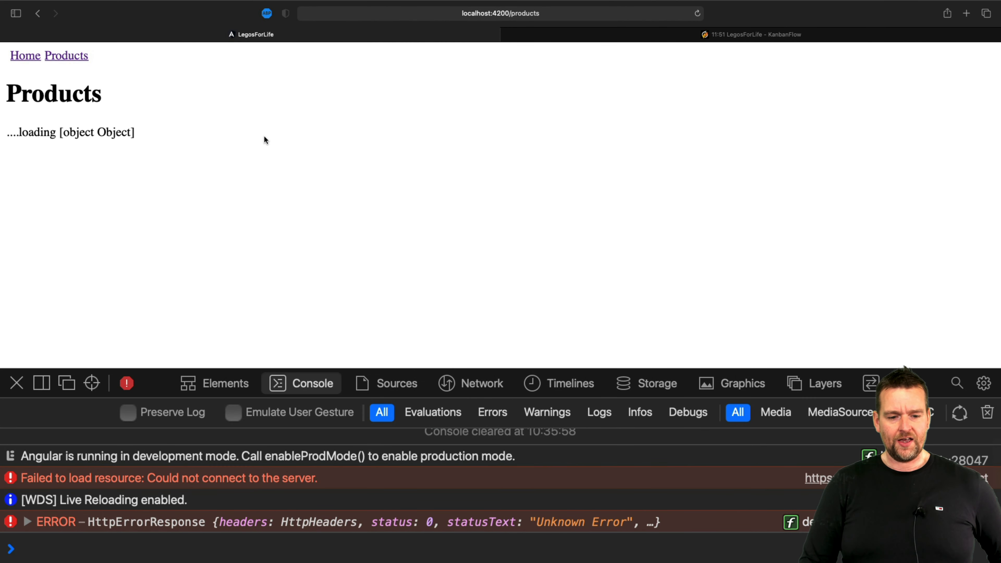
mouse_move(124, 146)
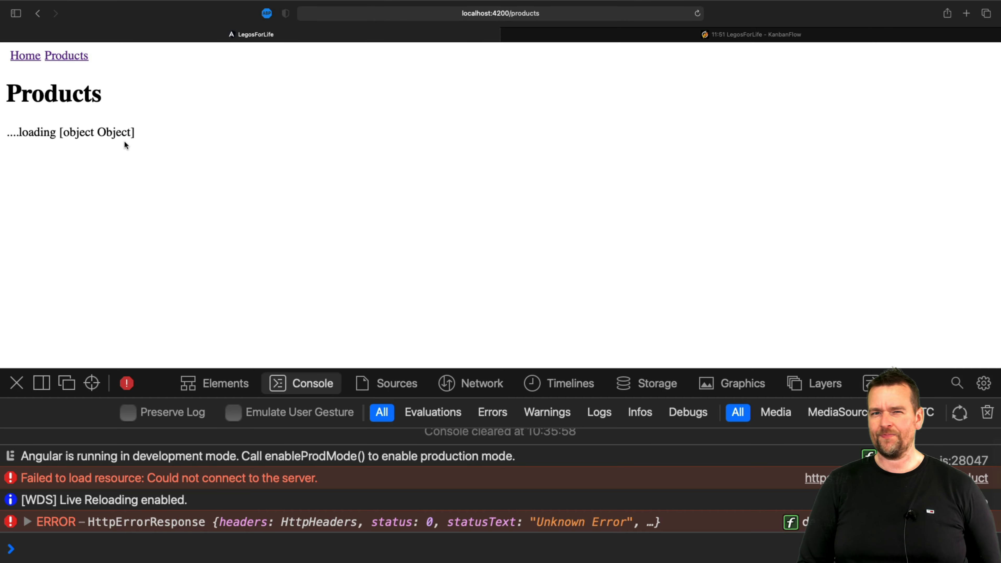
mouse_move(197, 188)
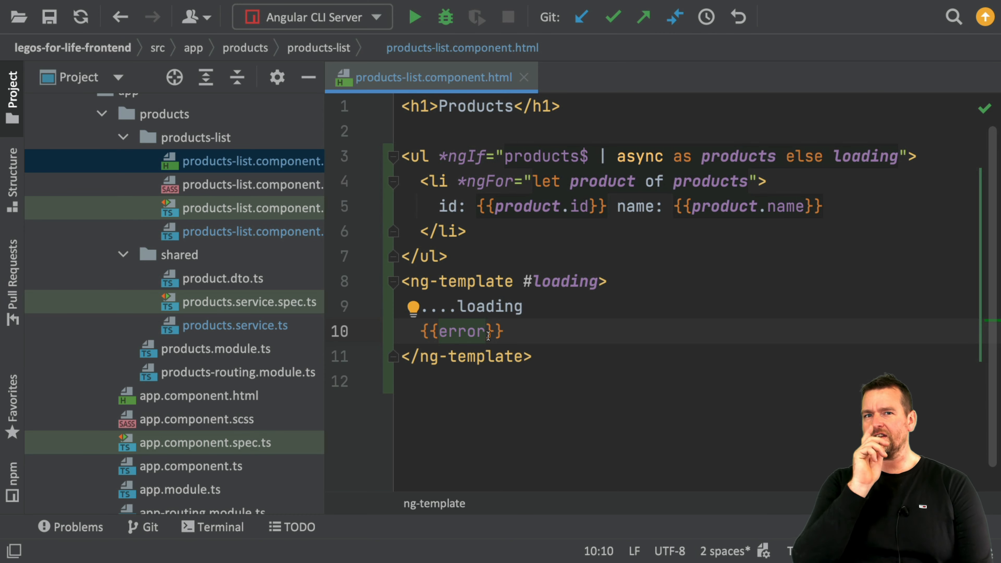
Pipe the error interpolation through json in the loading template.
type("|")
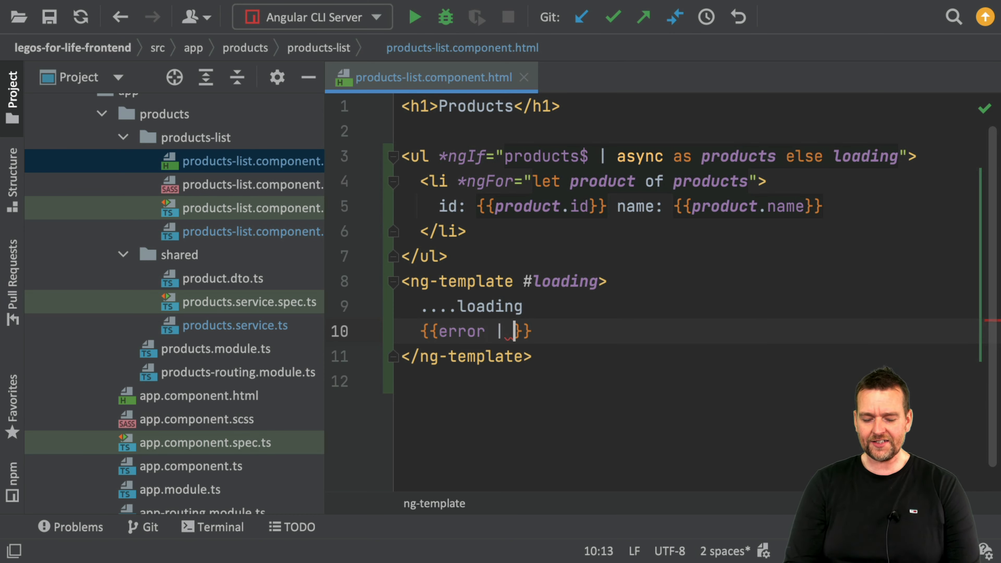
type("json")
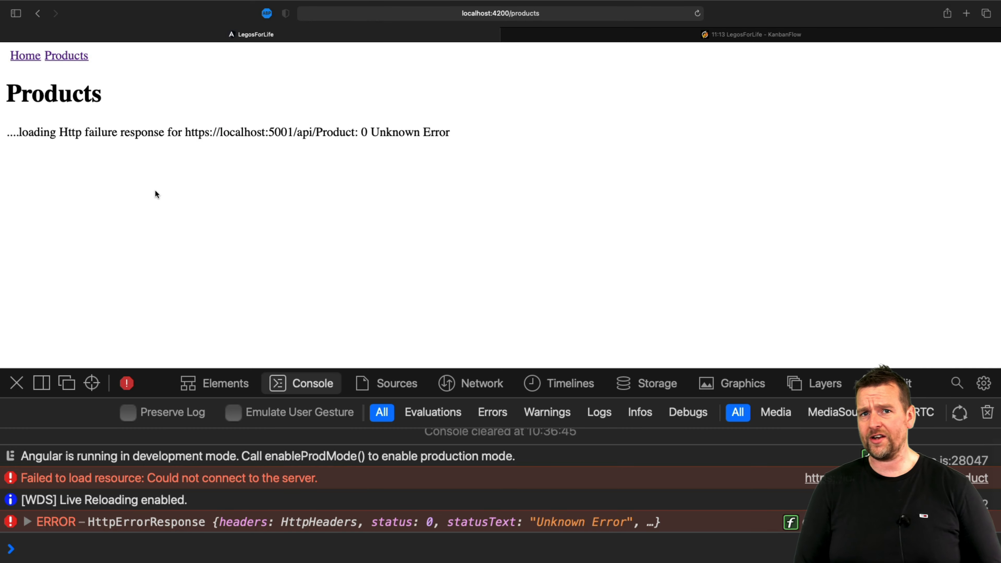
mouse_move(348, 224)
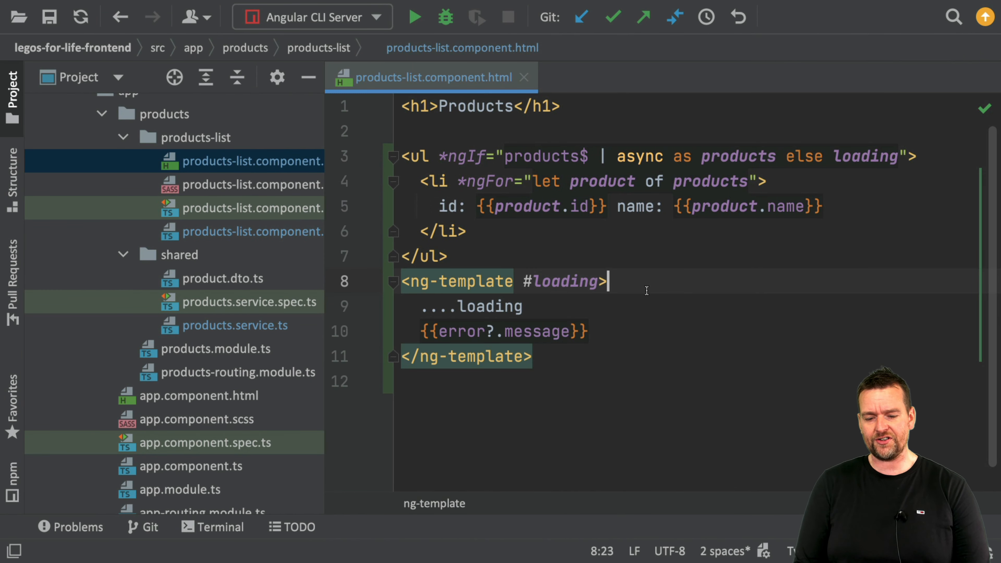
Wrap ....loading in a paragraph with an *ngIf condition on the error.
type("<p ></p>")
key("Enter")
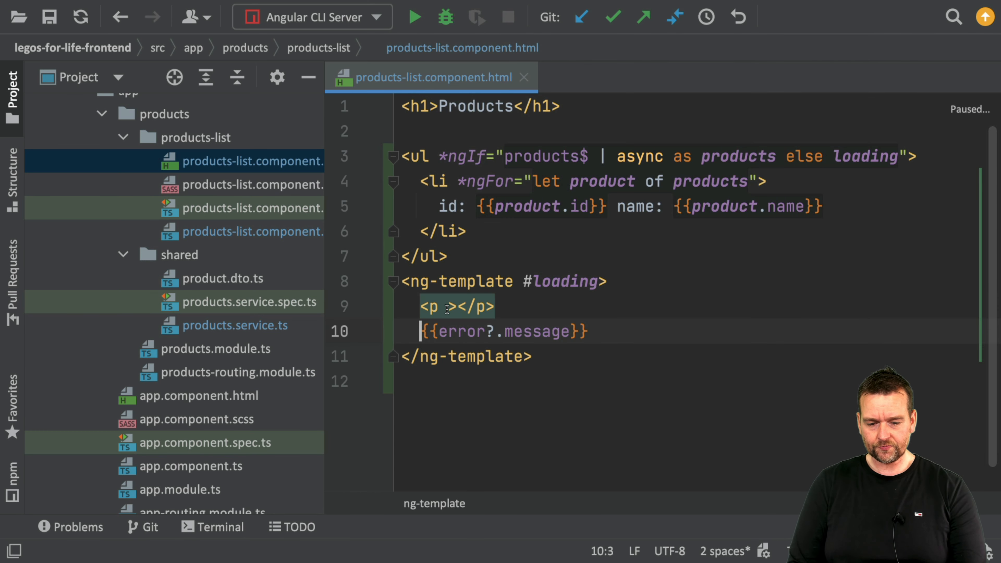
type("....loading")
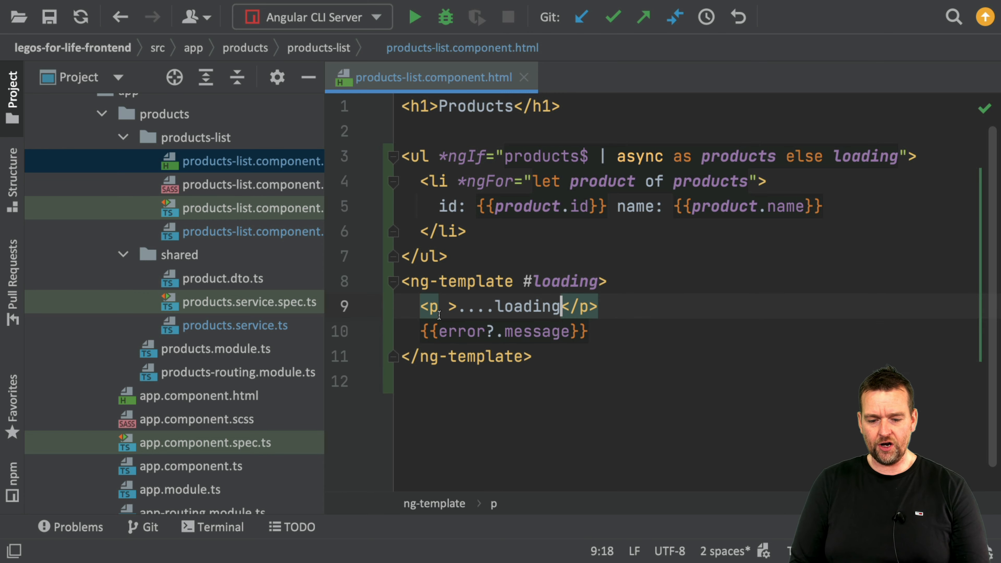
type("ng")
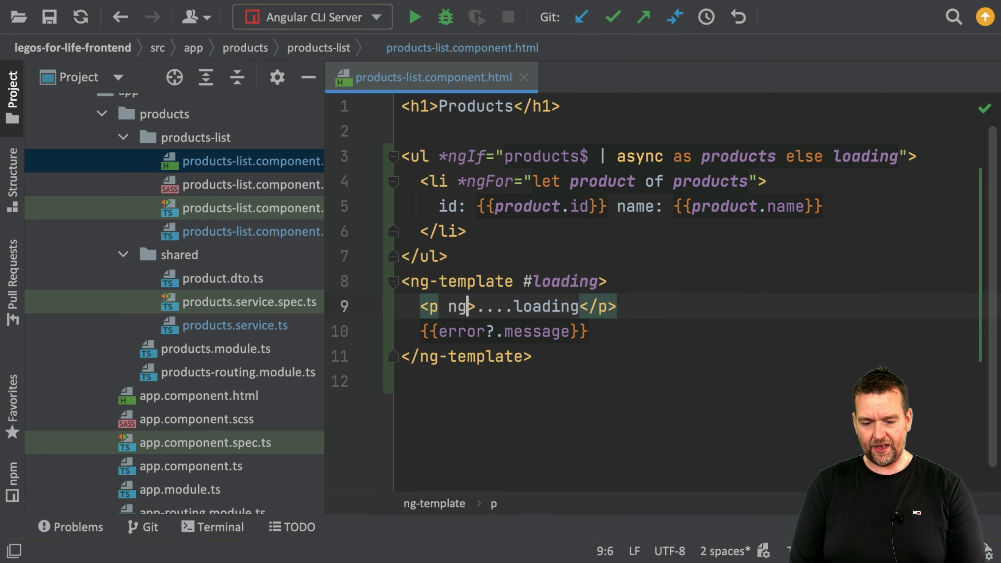
type(">")
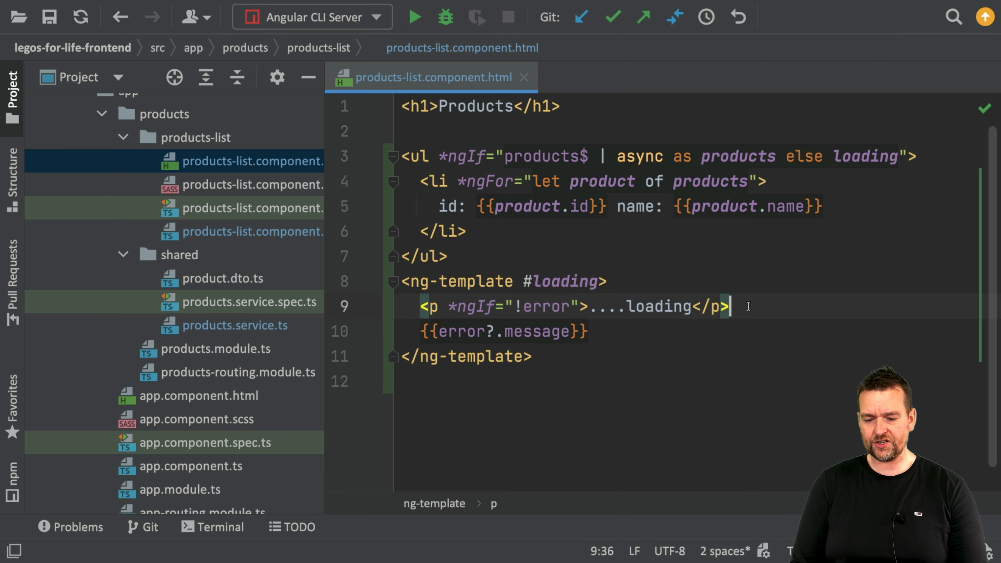
Add a nested ng-template holding {{error?.message}} and an else branch on the paragraph.
key("Enter")
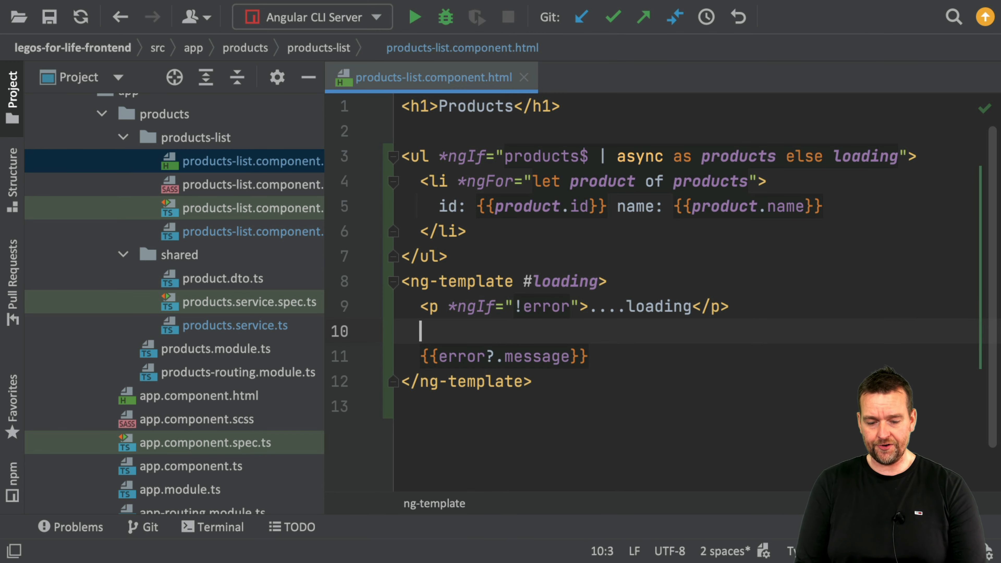
type("<ng-template></ng-template>")
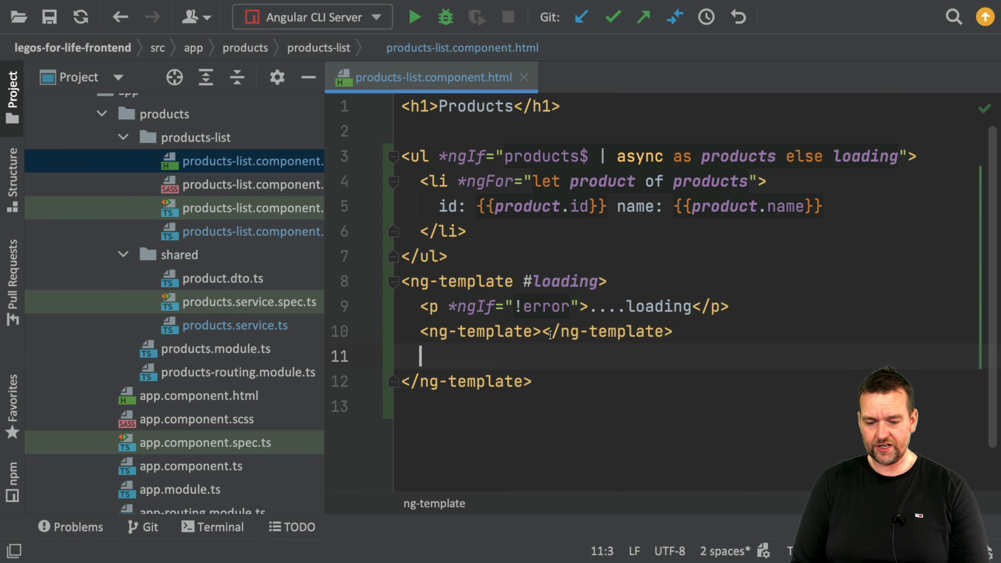
type("{{error?.message}}")
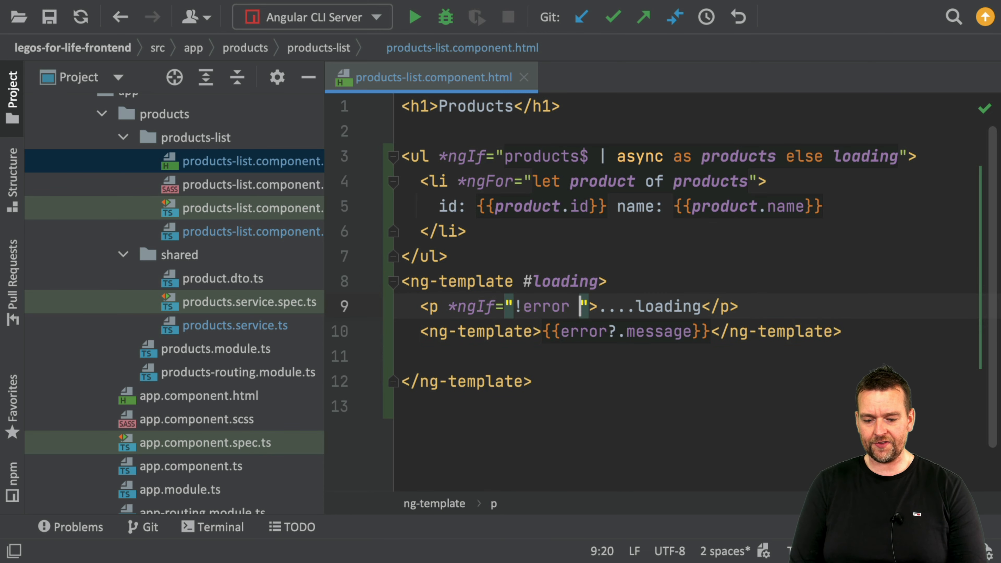
type("else error")
left_click(630, 332)
type(" #error")
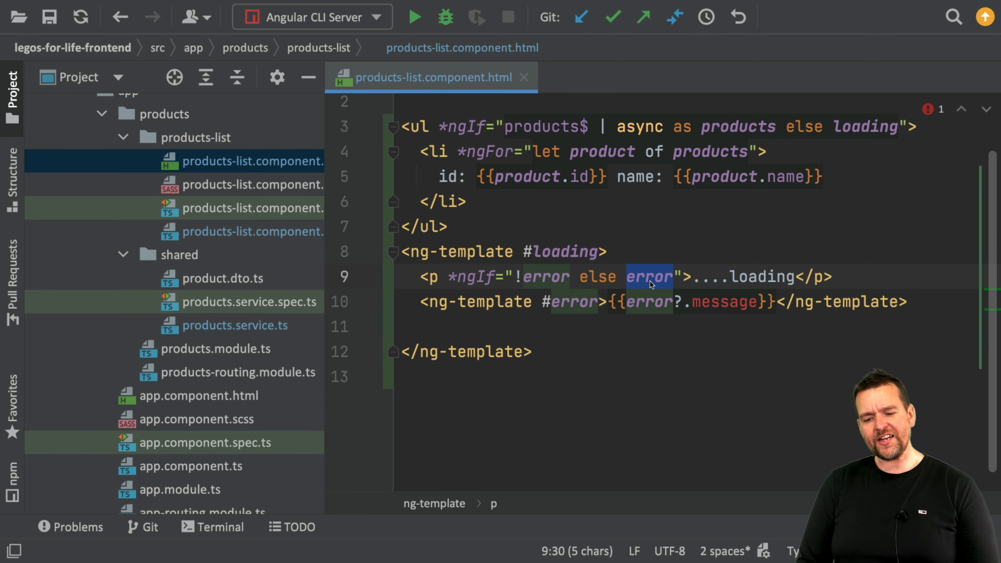
Rename the else target and the nested template reference to errorTemp after checking the error property.
double_click(649, 301)
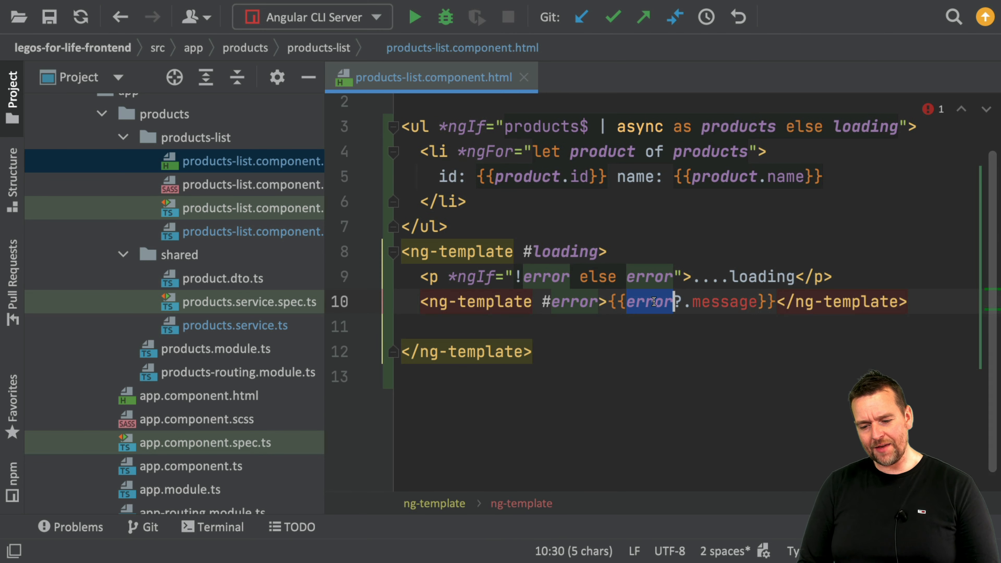
left_click(249, 231)
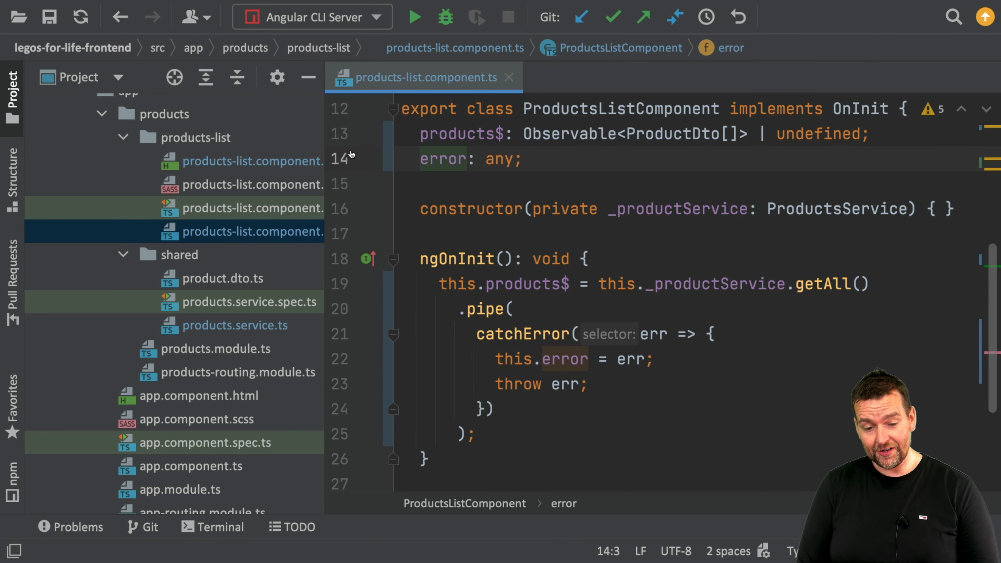
left_click(250, 161)
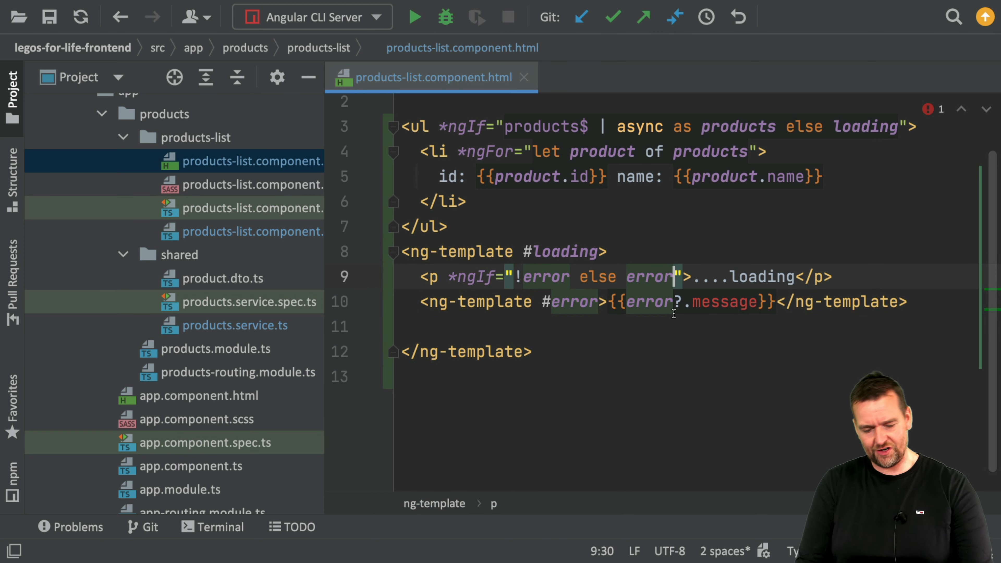
type("Temp")
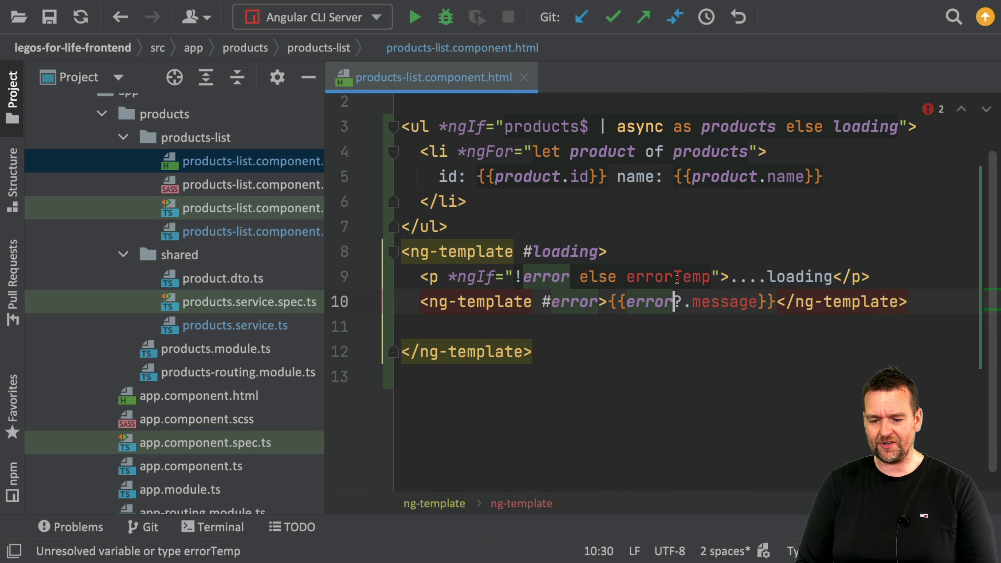
type("Temp")
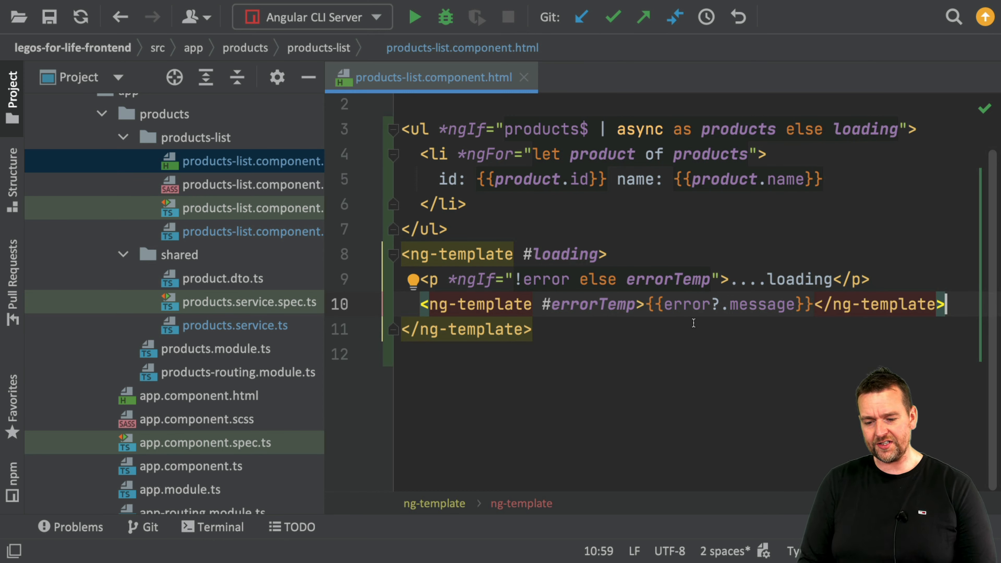
mouse_move(785, 278)
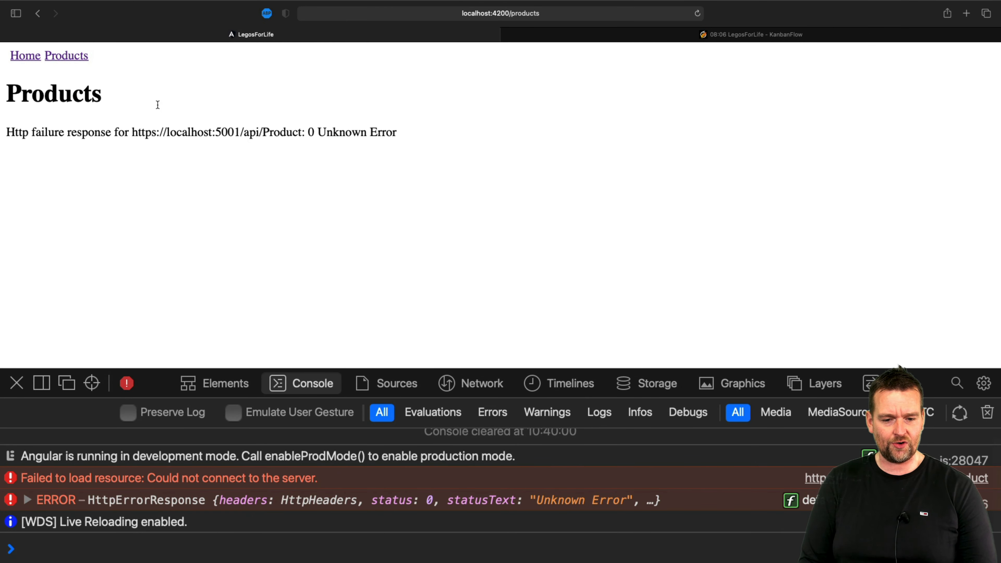
mouse_move(264, 139)
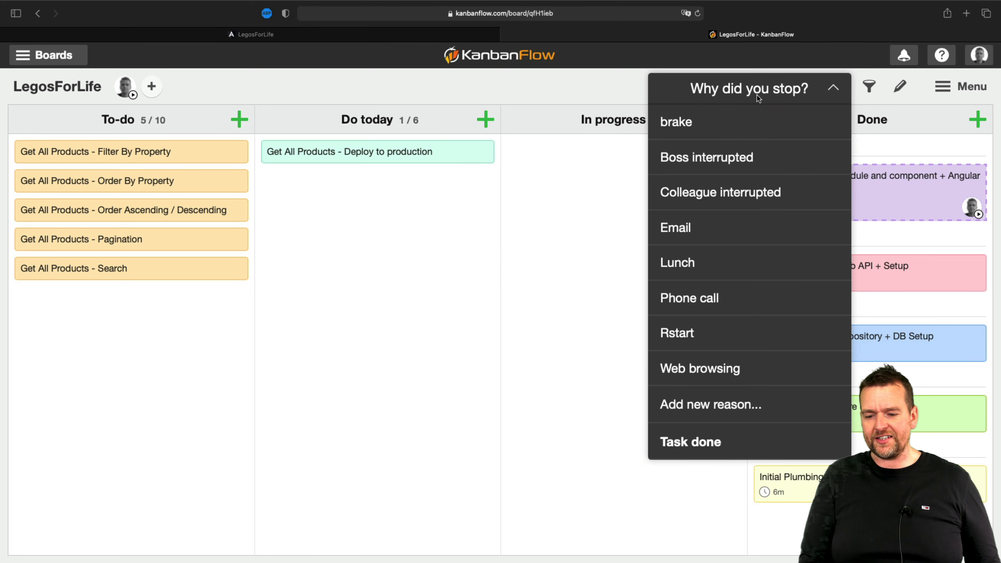
mouse_move(701, 444)
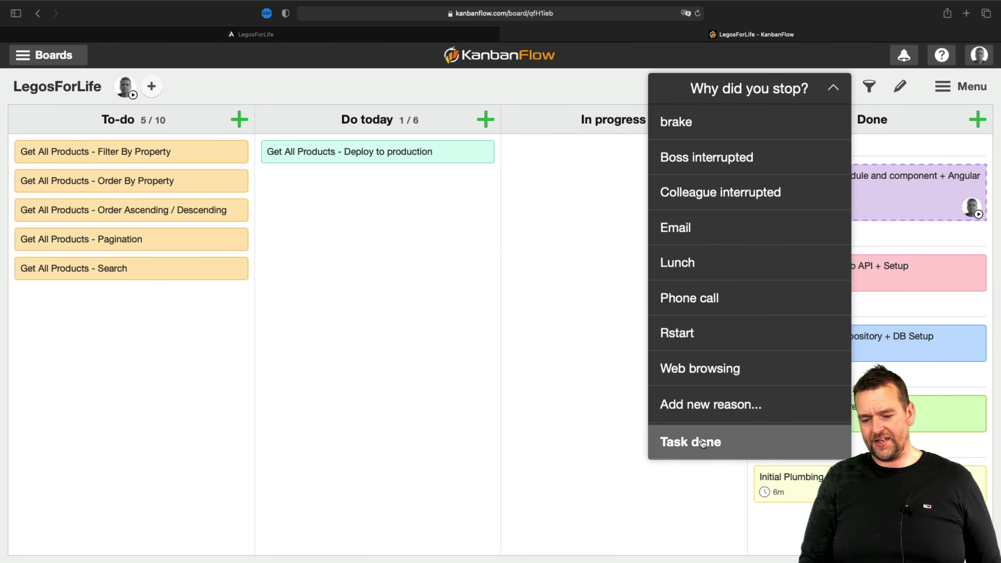
Stop the Pomodoro as Task done and confirm stopping now.
left_click(699, 442)
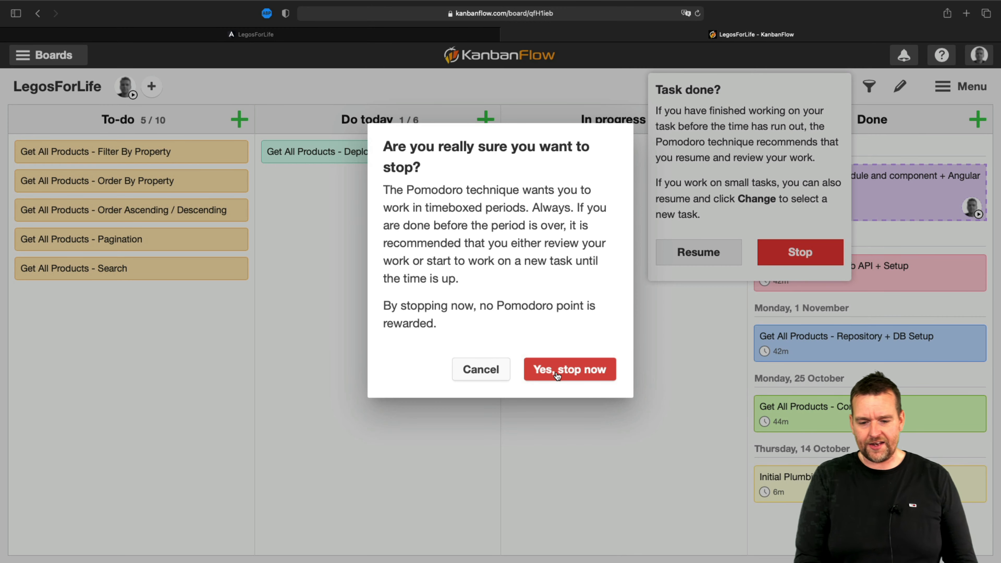
left_click(558, 377)
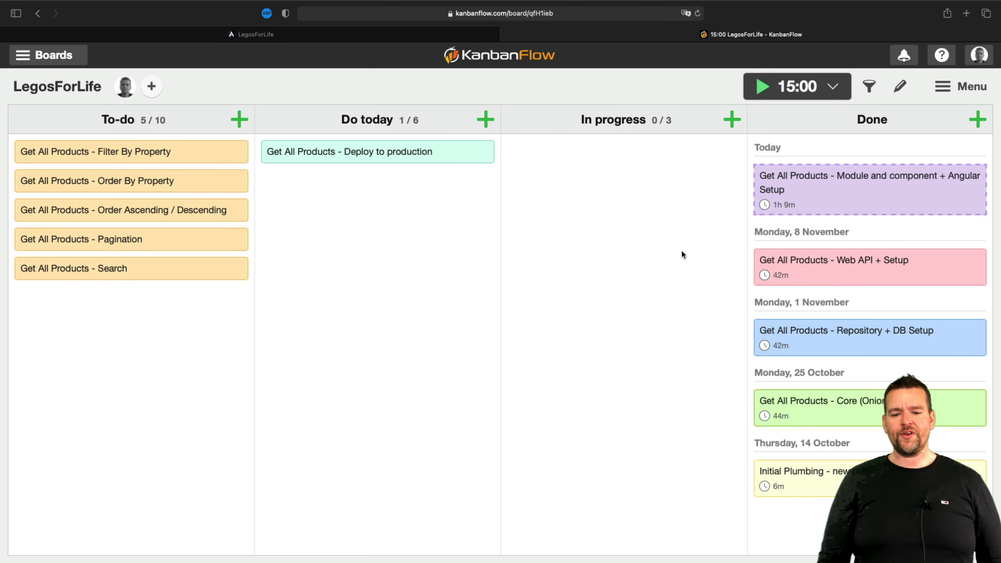